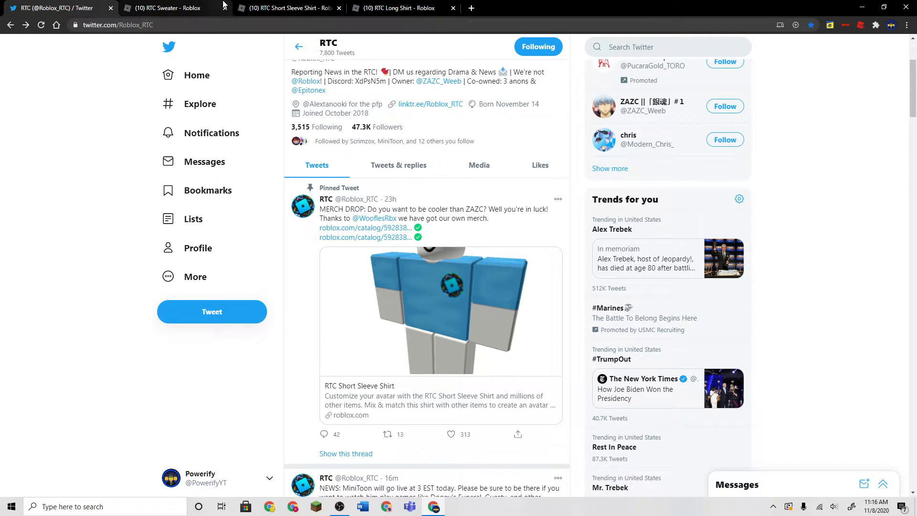
# Compare the RTC Short Sleeve Shirt and RTC Long Shirt catalog listings, ending on the Long Shirt priced at 5
pyautogui.click(287, 8)
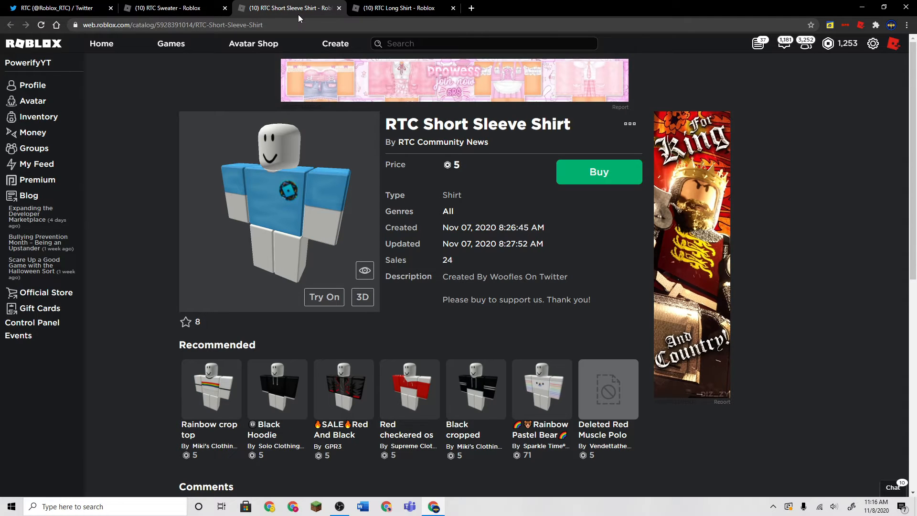
pyautogui.click(400, 8)
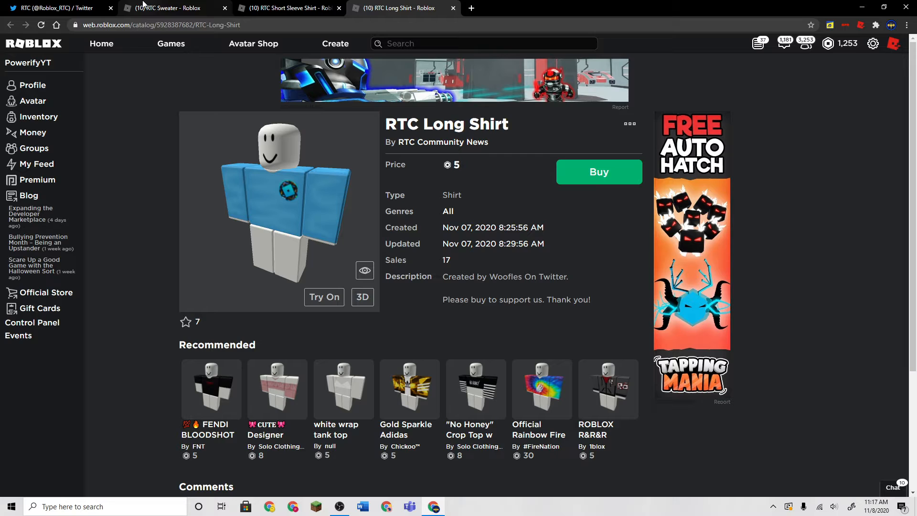
pyautogui.click(289, 7)
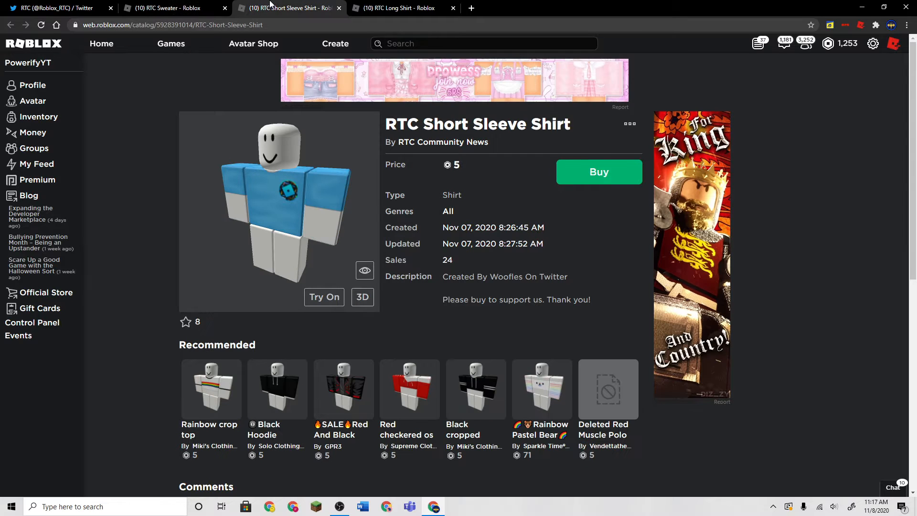
pyautogui.click(396, 8)
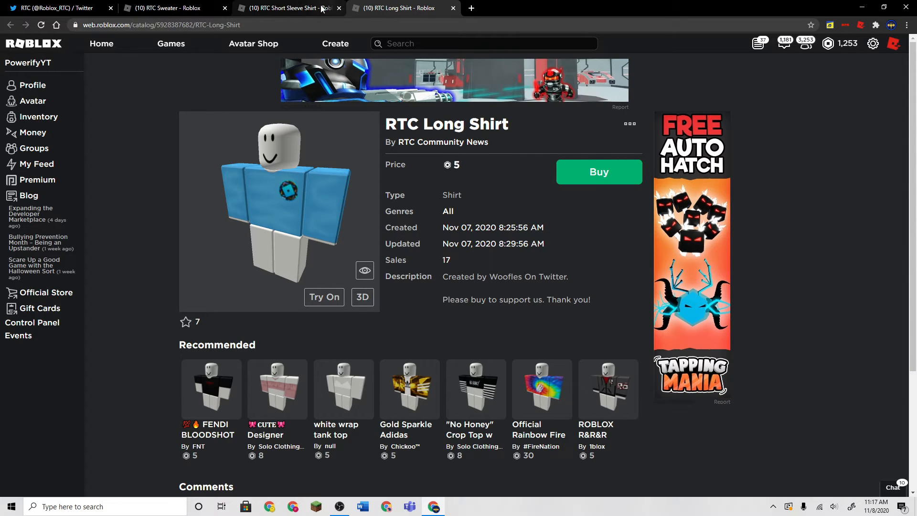
# Bring up the RTC Sweater listing, priced at 5 with 33 sales and not yet owned
pyautogui.click(170, 8)
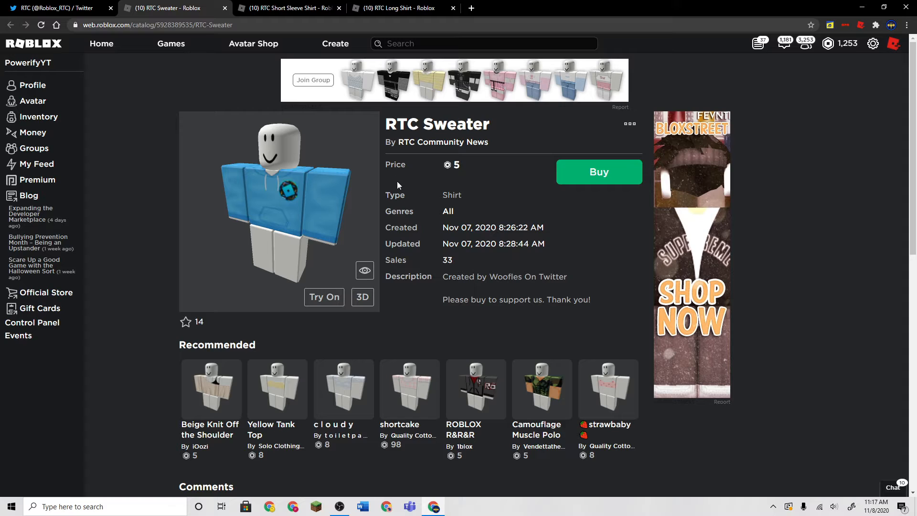
pyautogui.moveTo(101, 43)
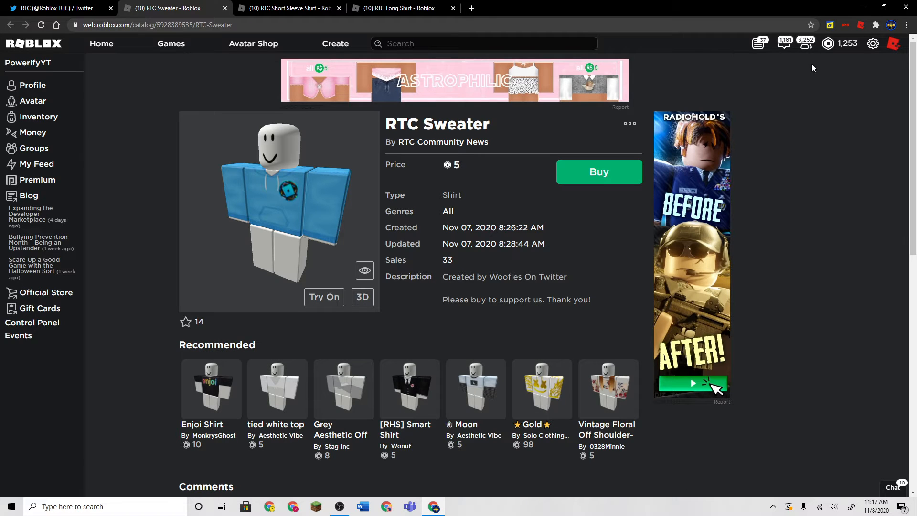
pyautogui.moveTo(747, 106)
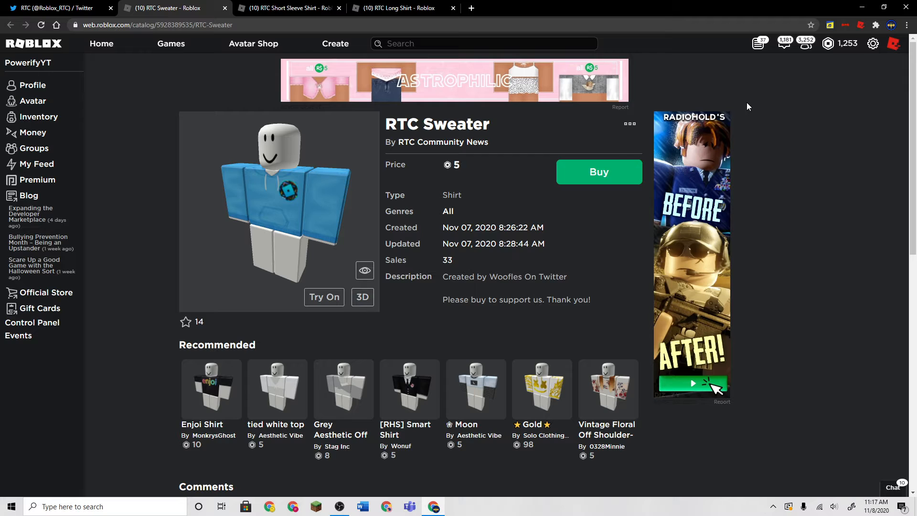
# Buy the RTC Sweater, Long Shirt and Short Sleeve Shirt so all show Item Owned, leaving a balance of 1,238
pyautogui.click(598, 171)
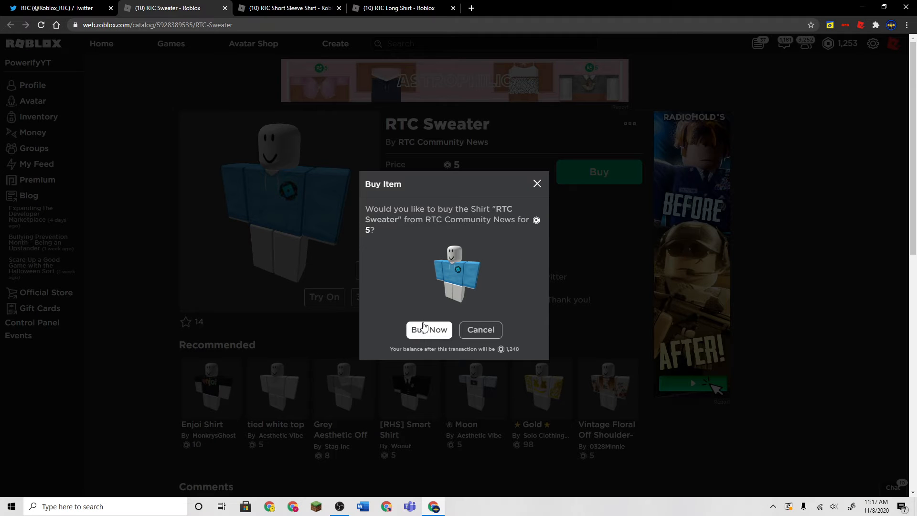
pyautogui.click(287, 8)
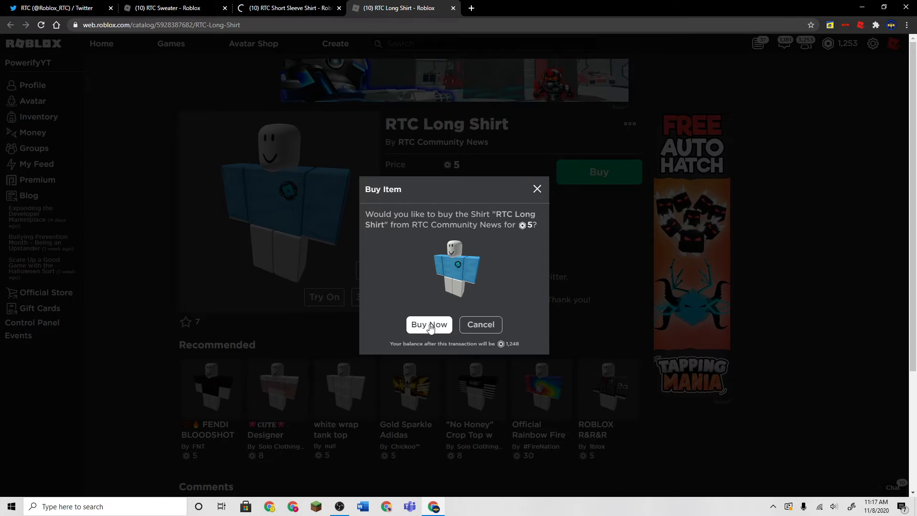
pyautogui.click(170, 8)
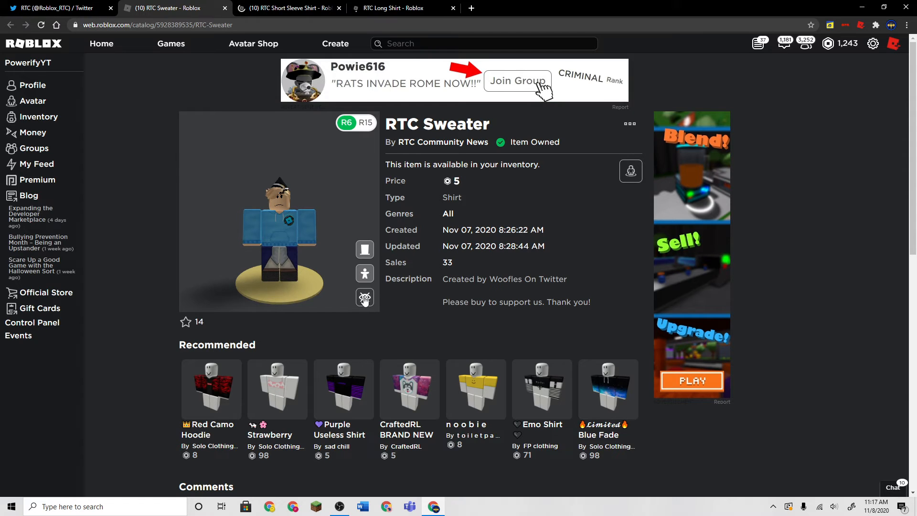
pyautogui.click(288, 7)
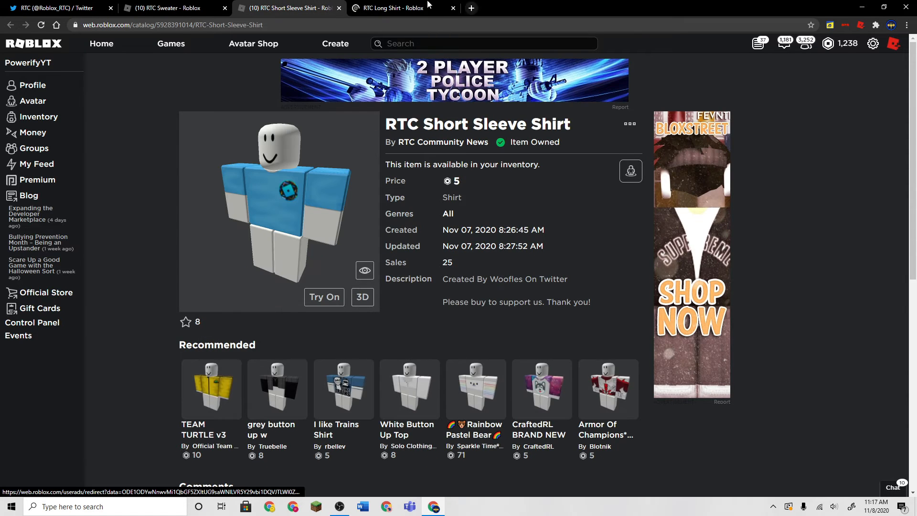
pyautogui.click(403, 7)
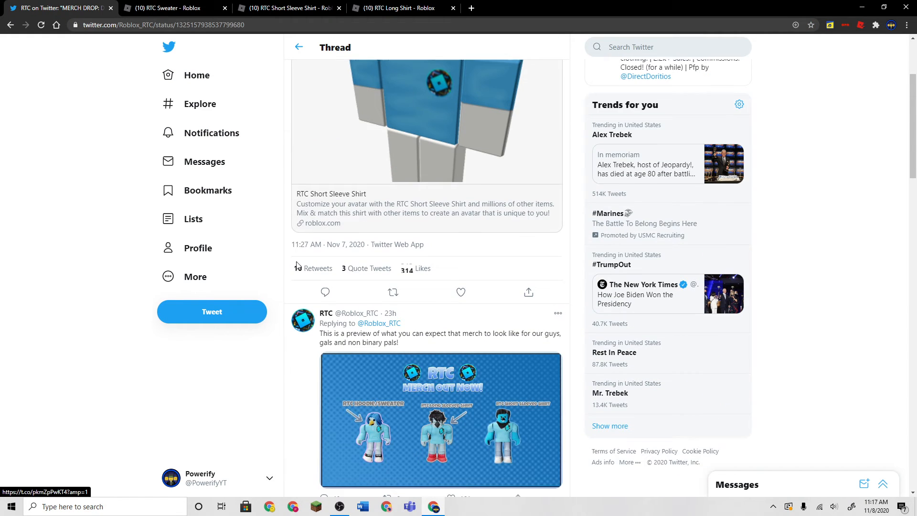
# View RTC's merch preview image full-size in the merch-drop thread, then dismiss it
pyautogui.click(440, 420)
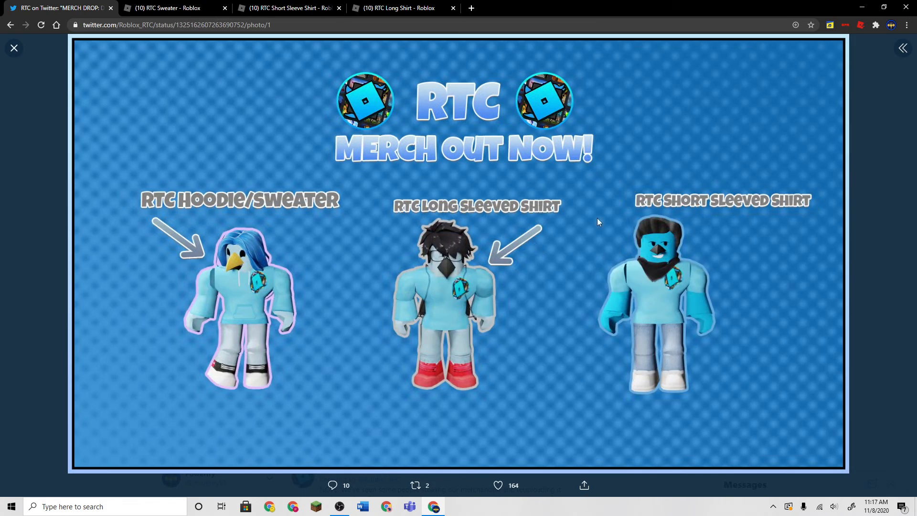
pyautogui.moveTo(410, 317)
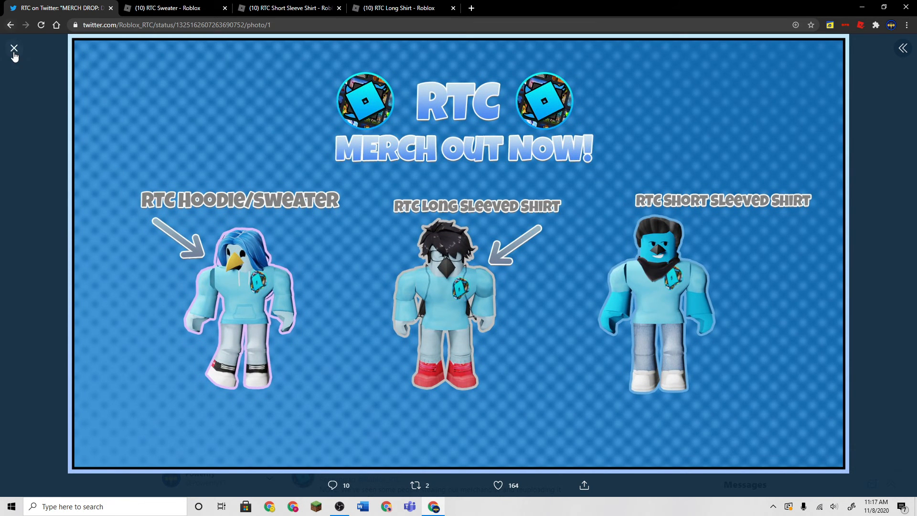
pyautogui.click(14, 48)
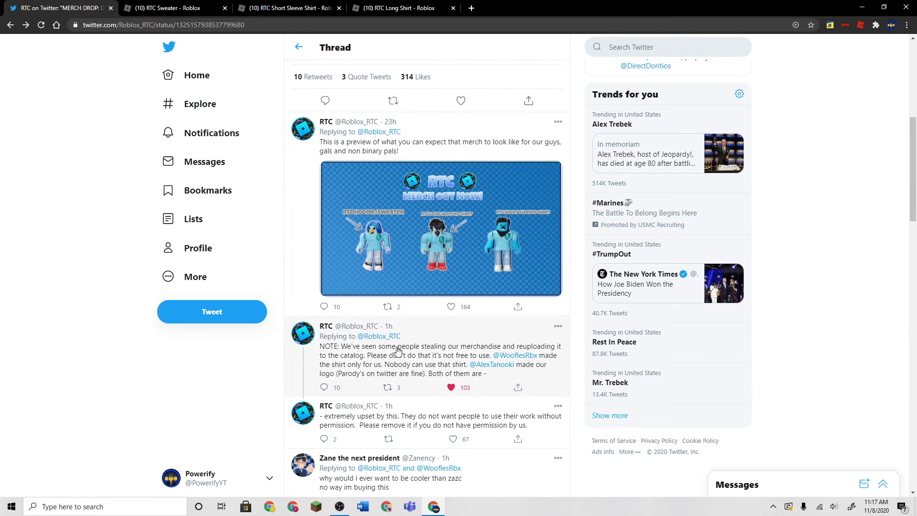